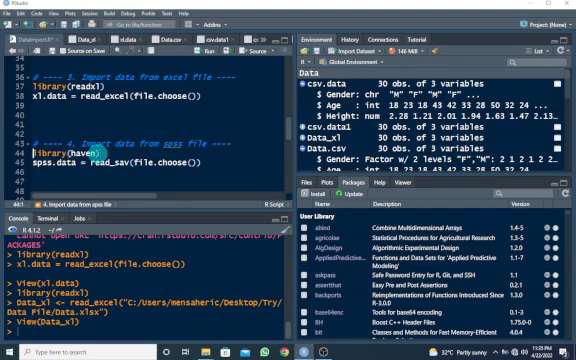
# - Load haven and read the chosen .sav file into spss.data (30 observations, 3 variables)
pyautogui.doubleClick(68, 148)
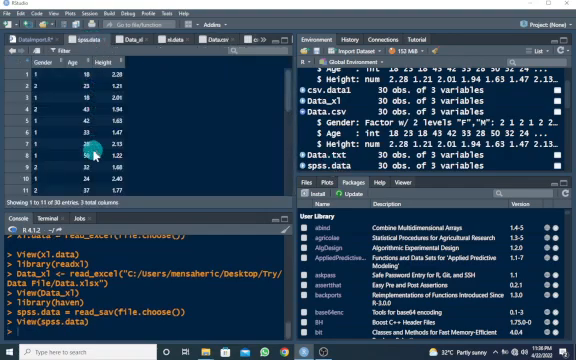
pyautogui.moveTo(212, 128)
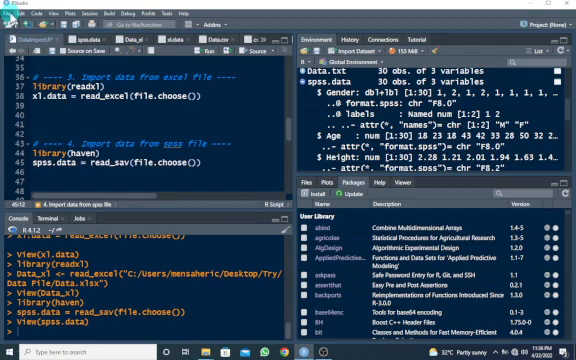
# - Start the Import Dataset From SPSS tool from the Environment pane
pyautogui.click(8, 12)
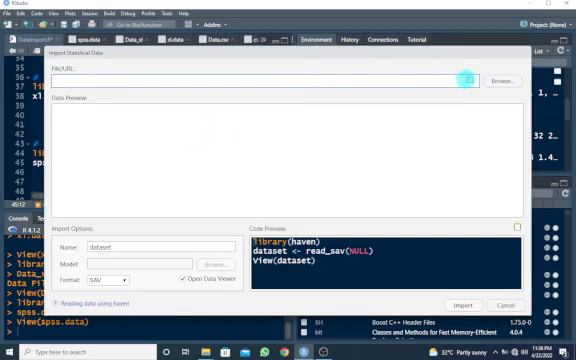
# - Browse for the .sav file to import in the SPSS import tool
pyautogui.click(500, 78)
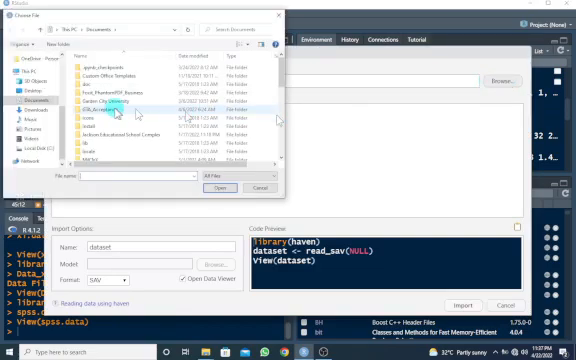